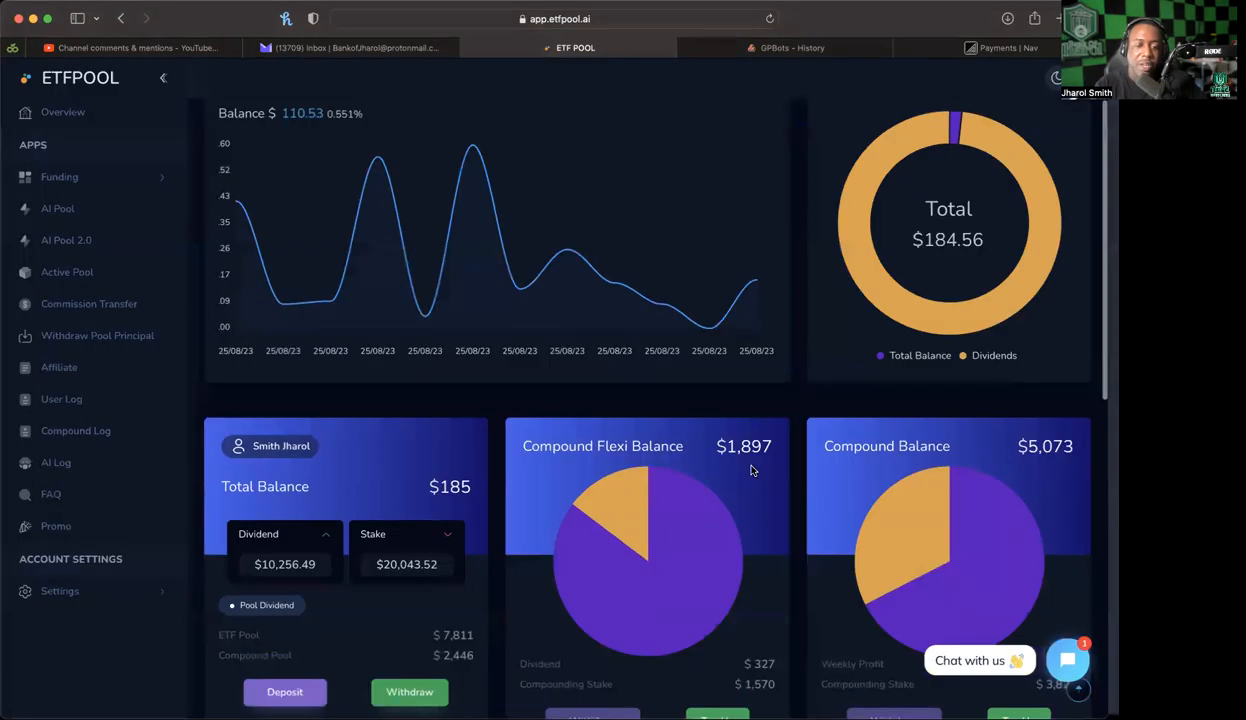
Step: Scroll the dashboard past the $160 Referral Balance card and open User Log
scroll(down, 3)
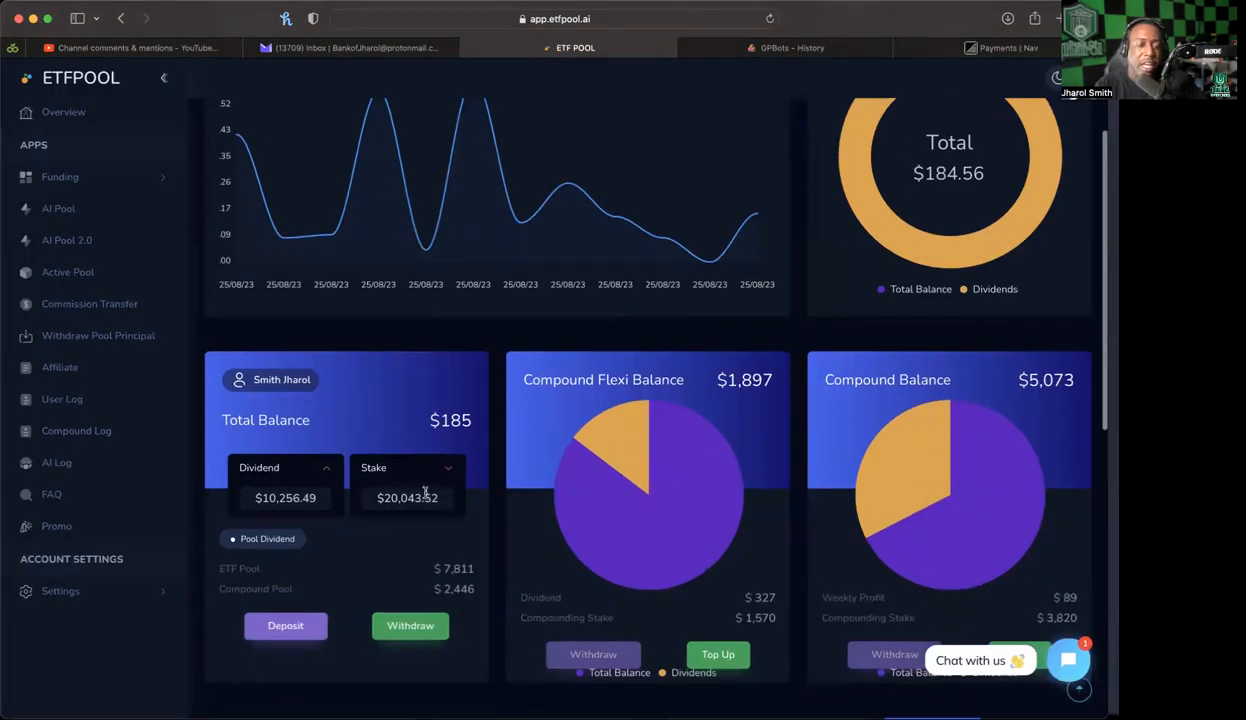
mouse_move(435, 527)
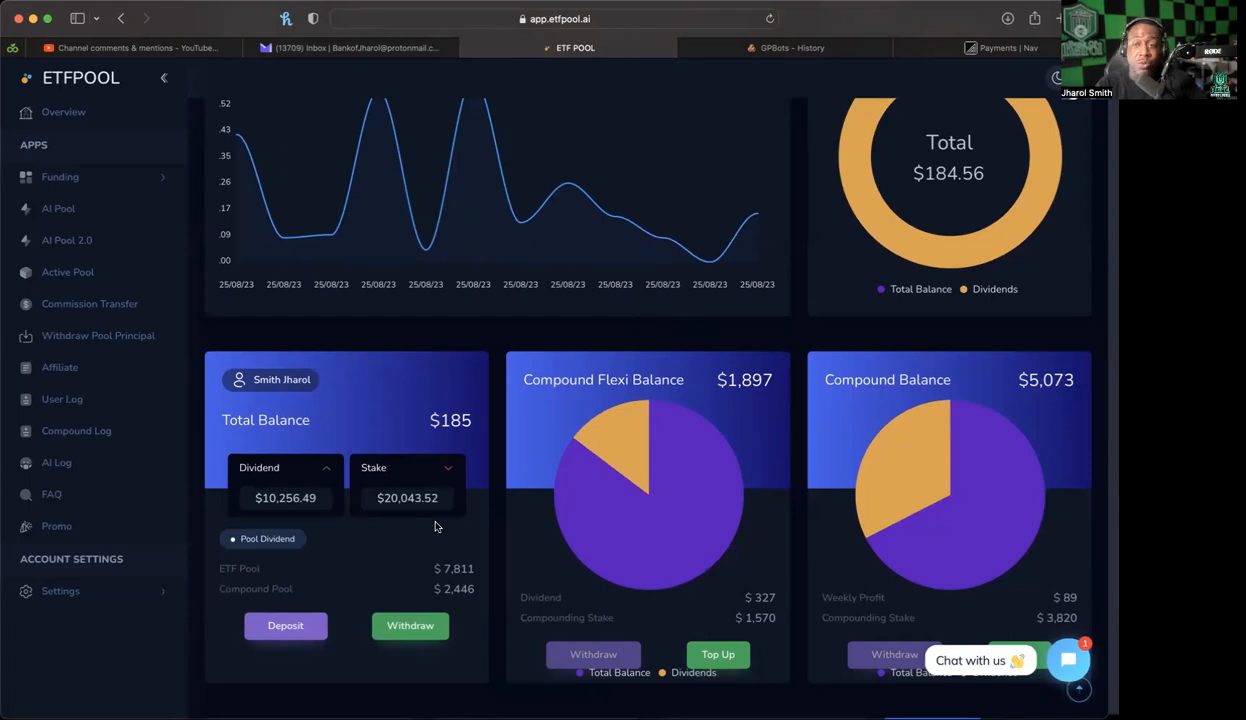
scroll(down, 3)
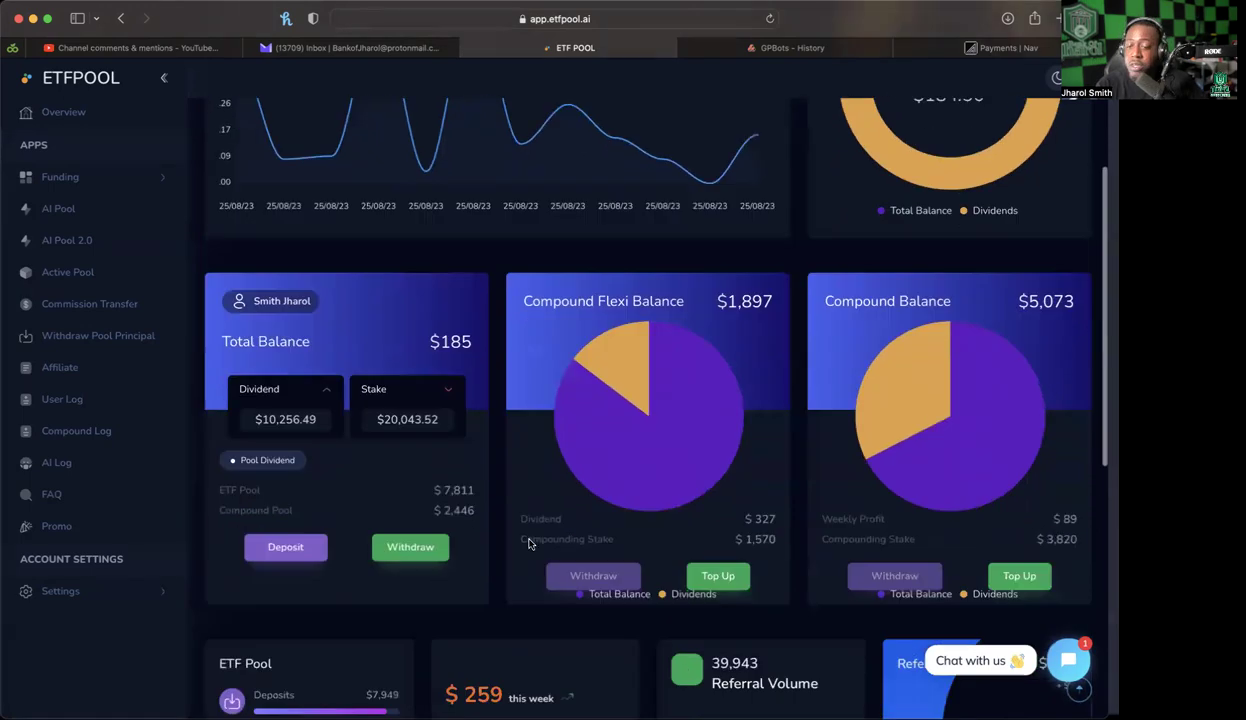
scroll(down, 3)
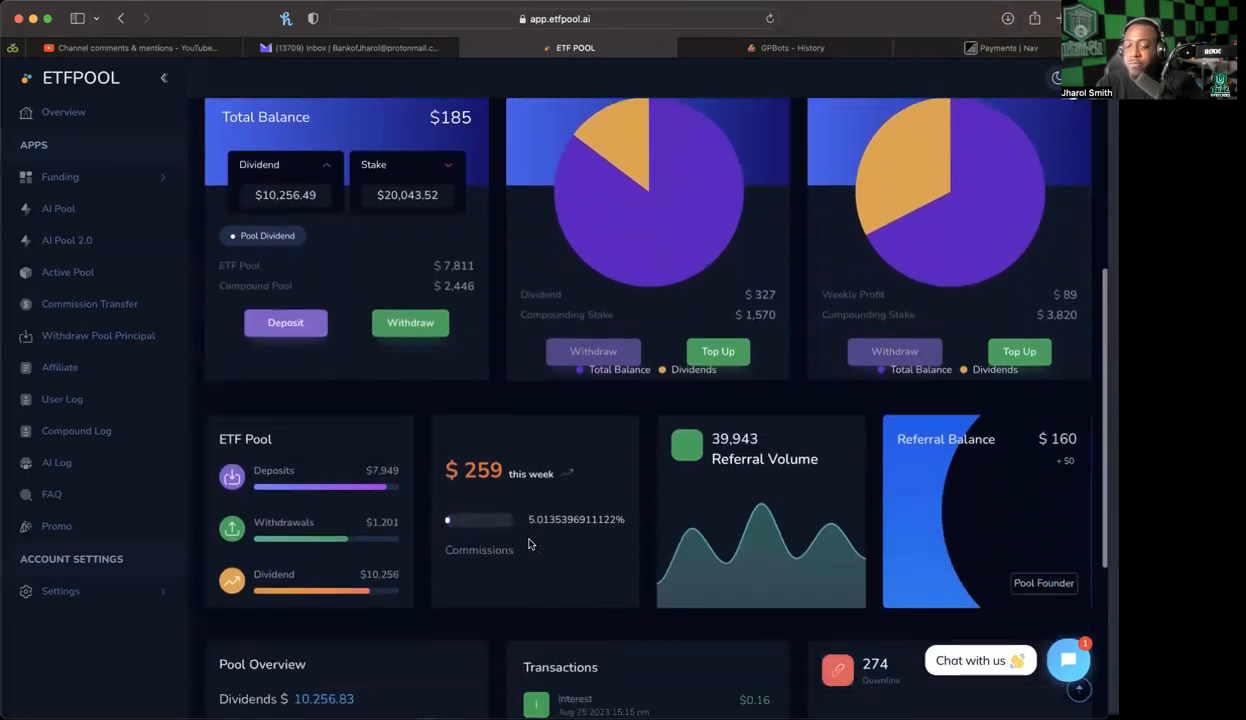
mouse_move(98, 335)
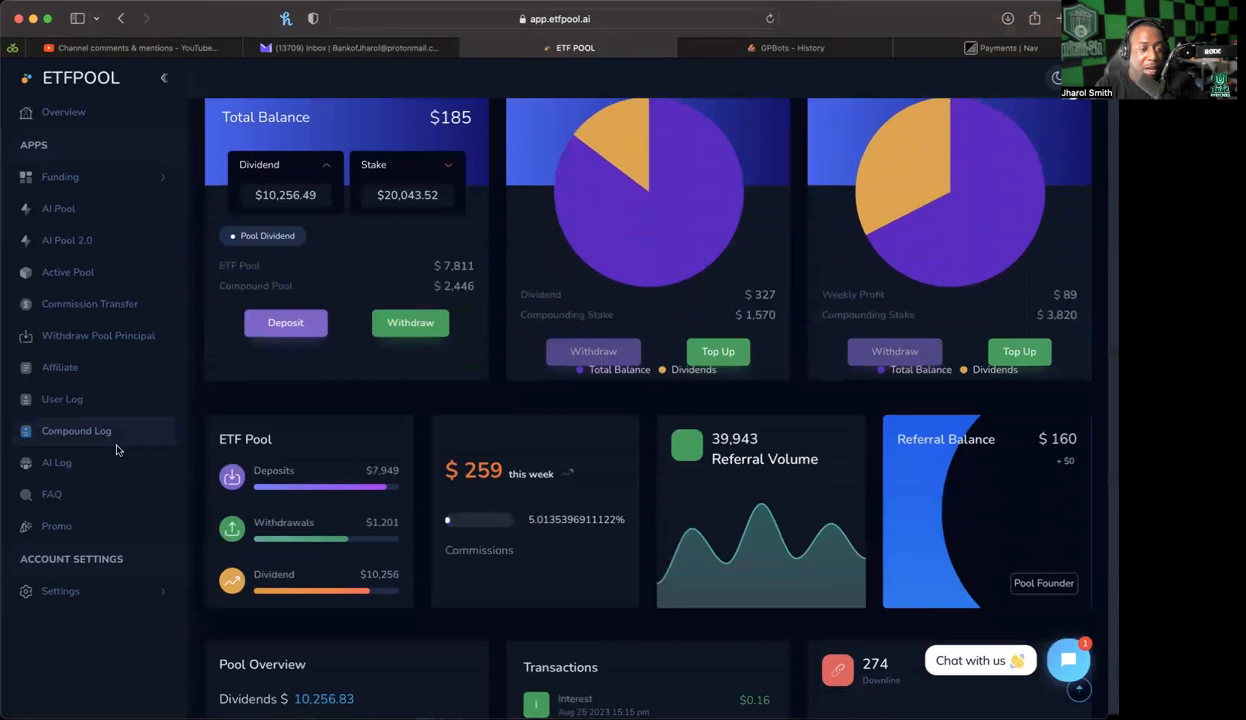
click(62, 399)
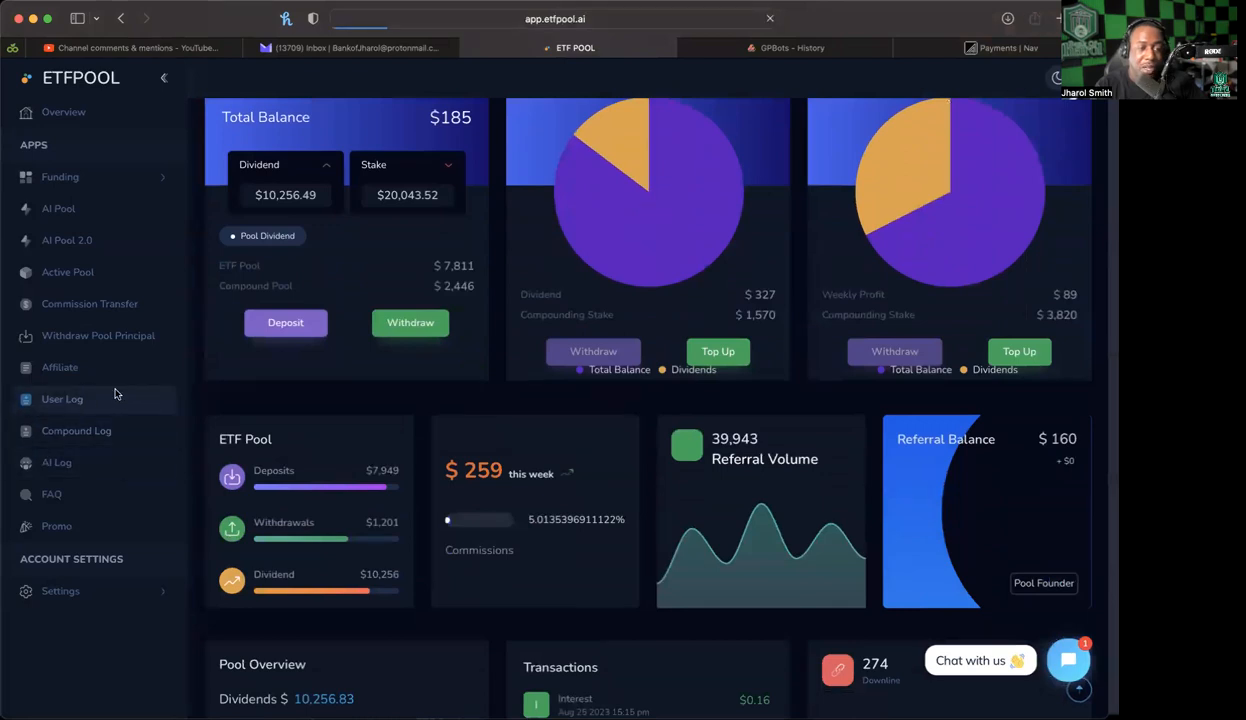
Step: Review the User Log table showing the completed $160 referral commission, then return to Overview
click(62, 399)
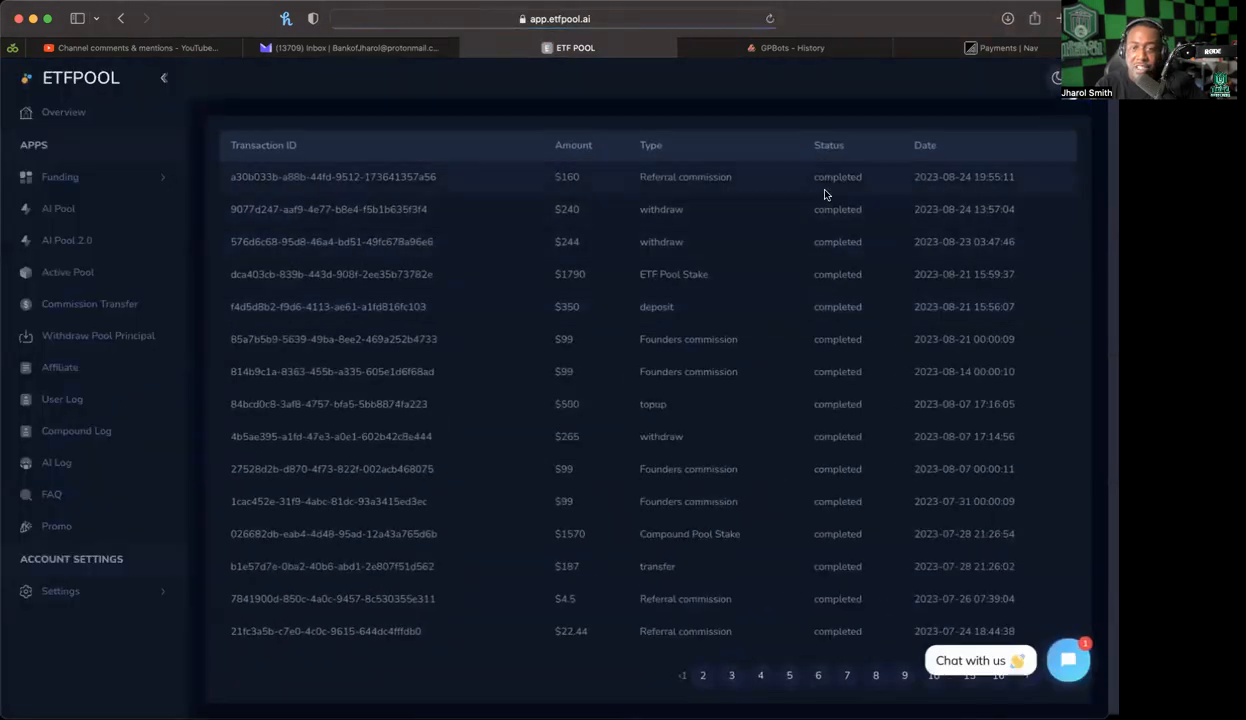
mouse_move(815, 227)
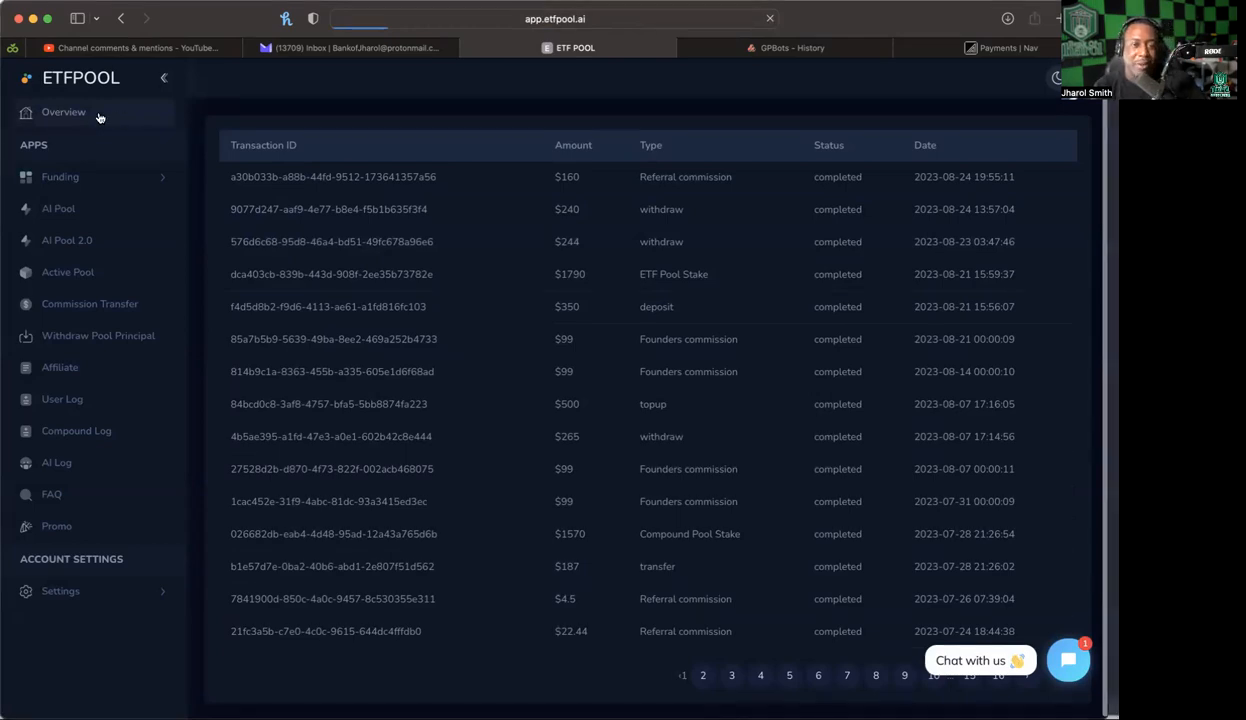
mouse_move(101, 139)
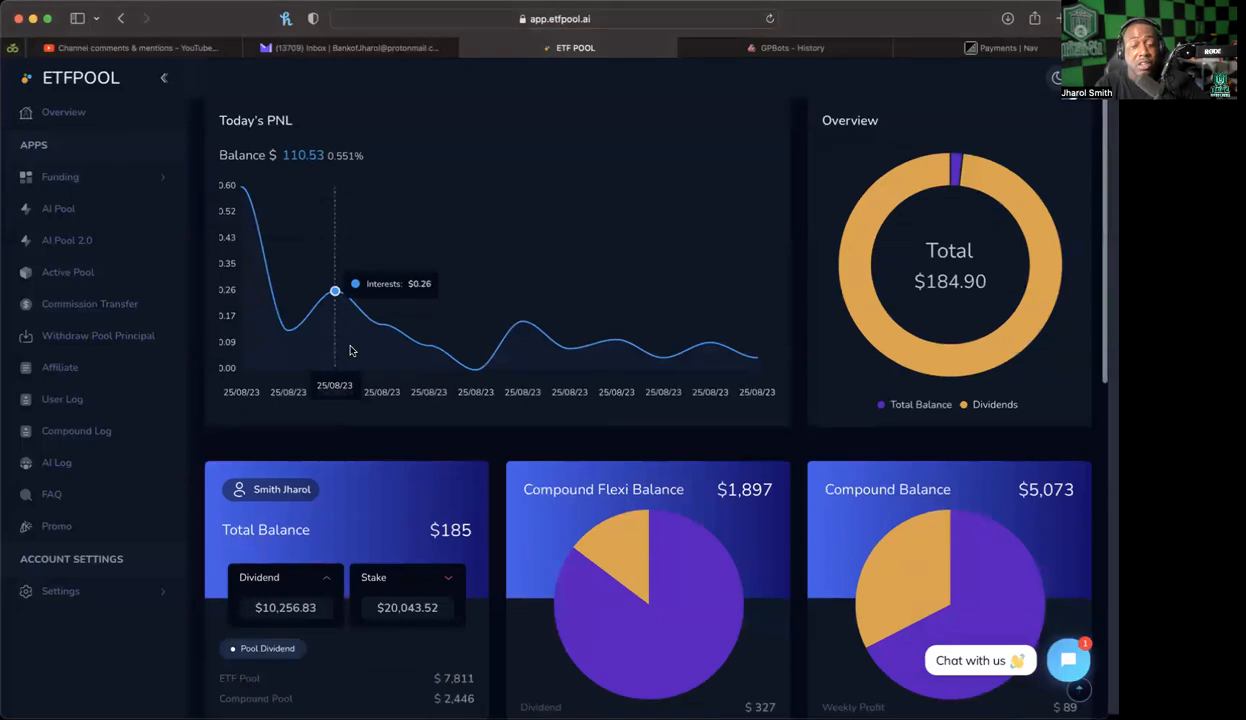
scroll(down, 3)
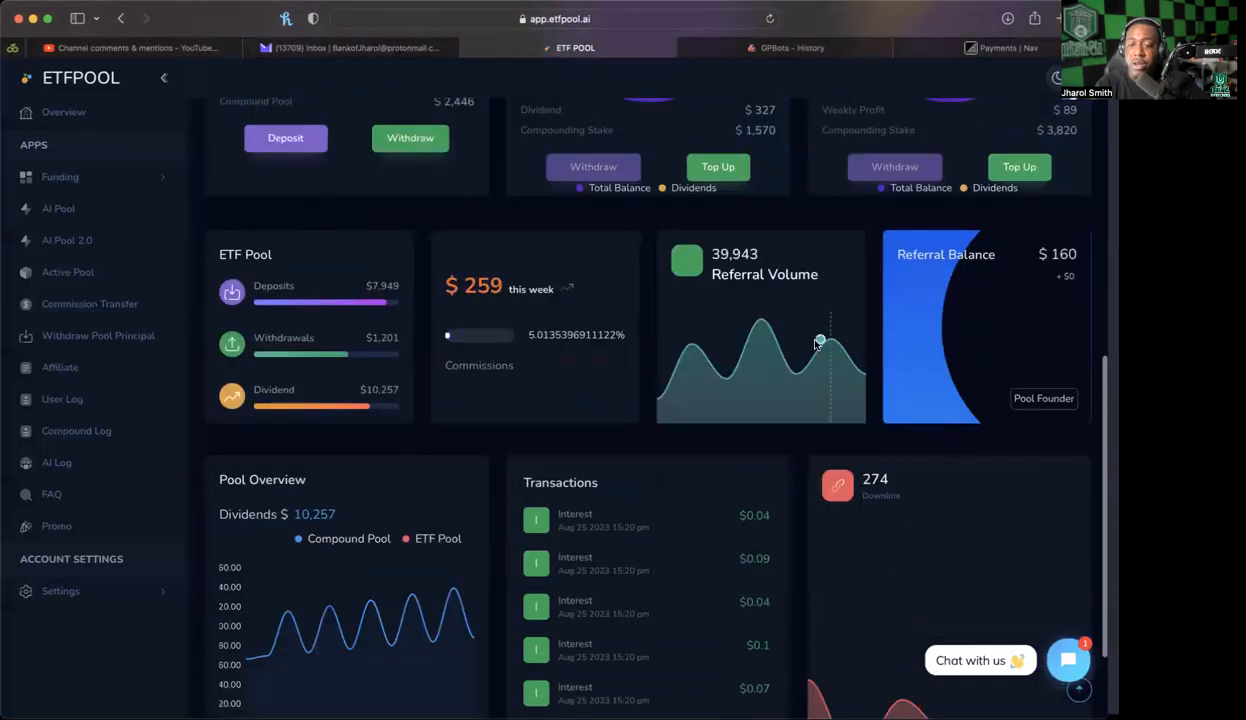
mouse_move(1022, 389)
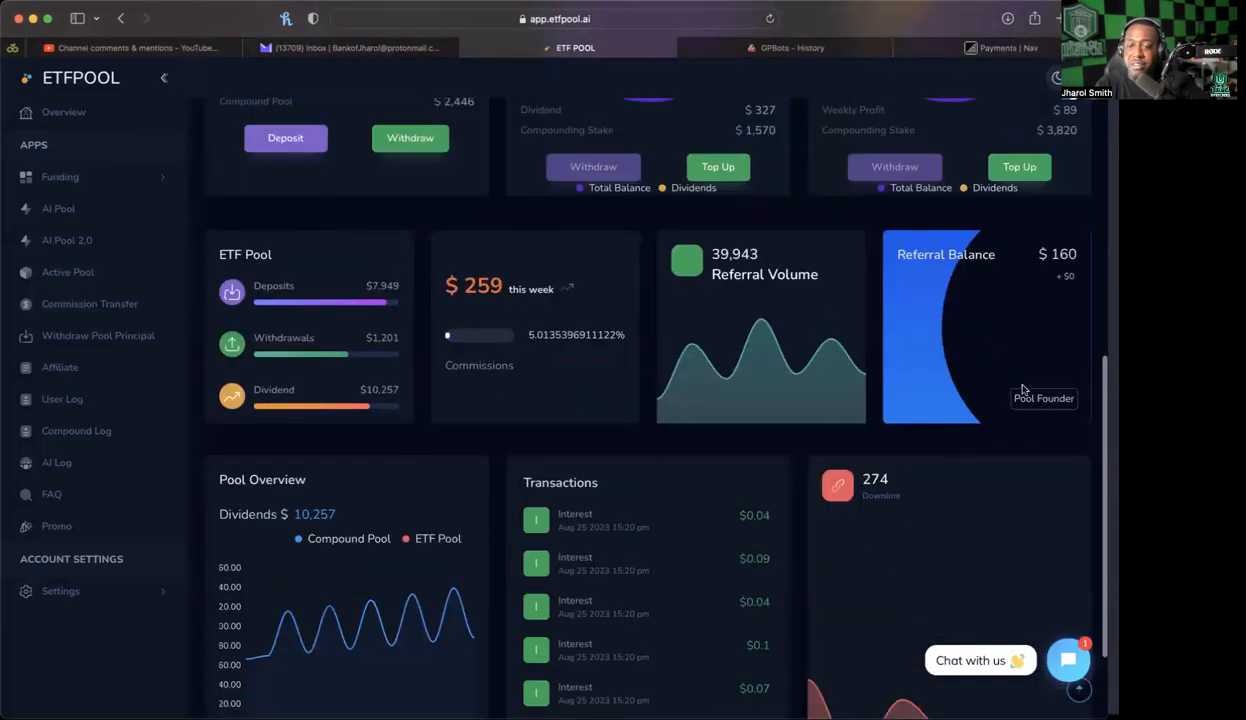
mouse_move(760, 265)
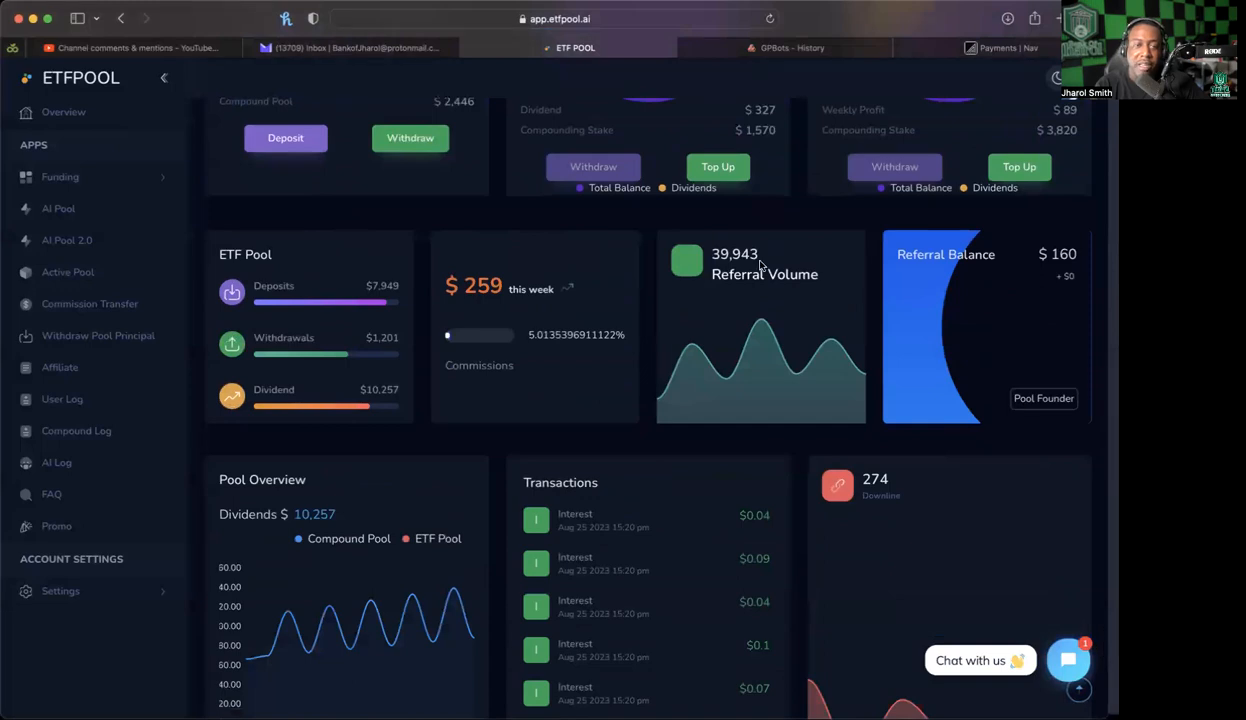
scroll(up, 3)
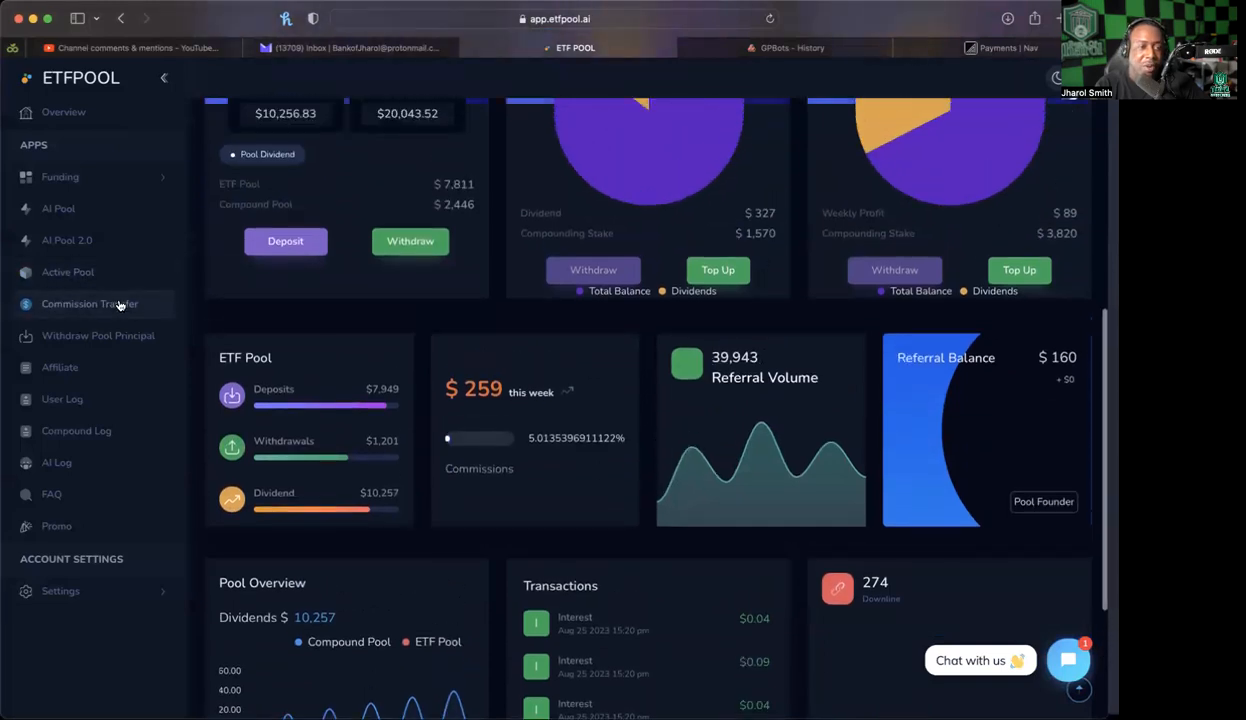
Step: Transfer $160 of referral commission to the total balance, then return to Overview
click(89, 303)
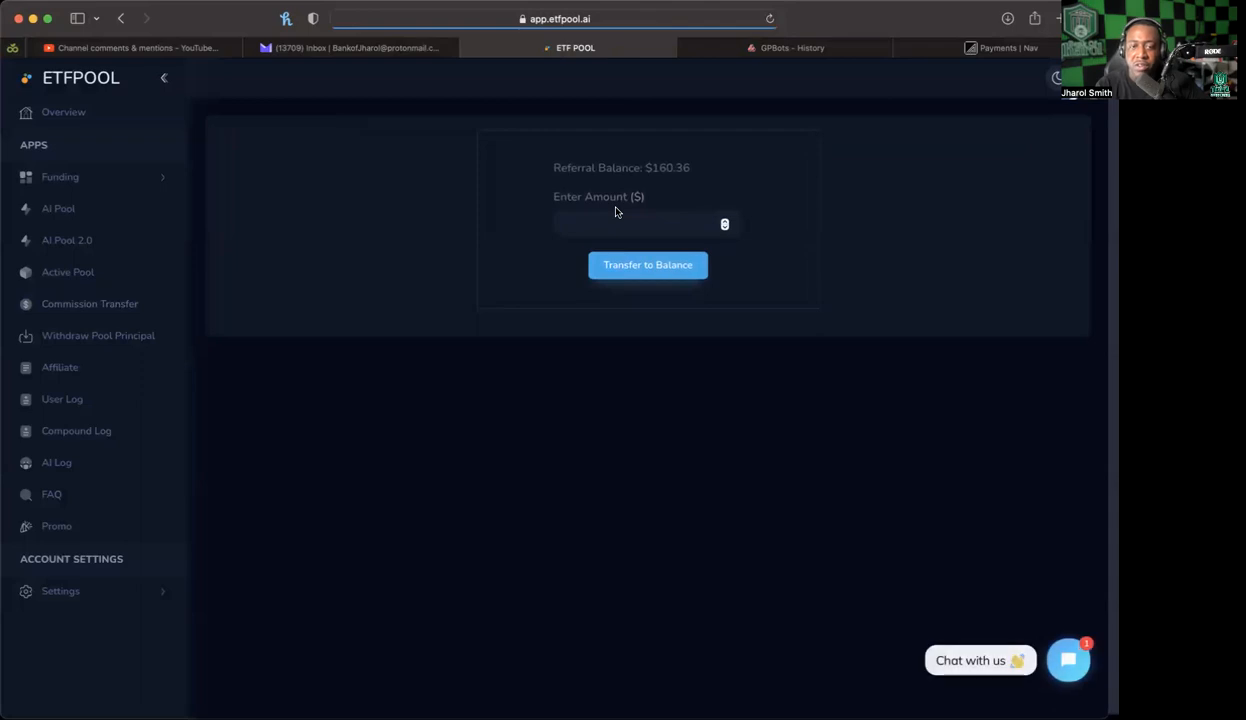
text(160)
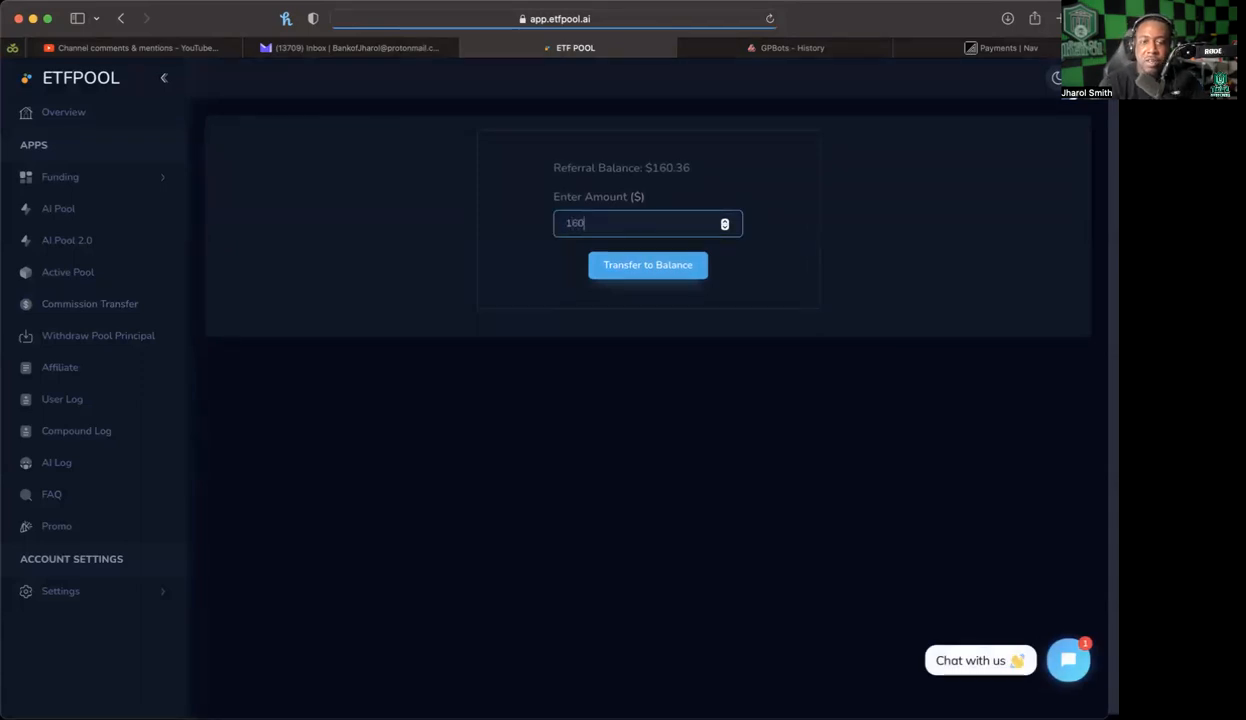
click(647, 265)
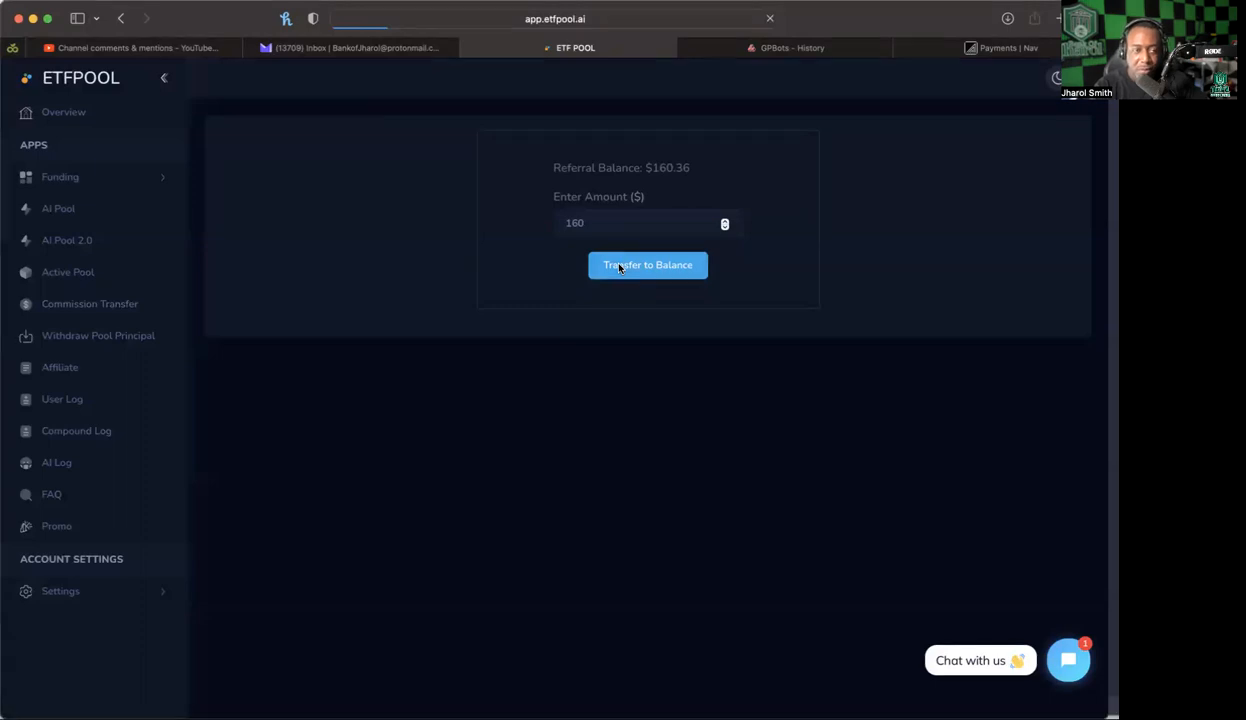
mouse_move(145, 119)
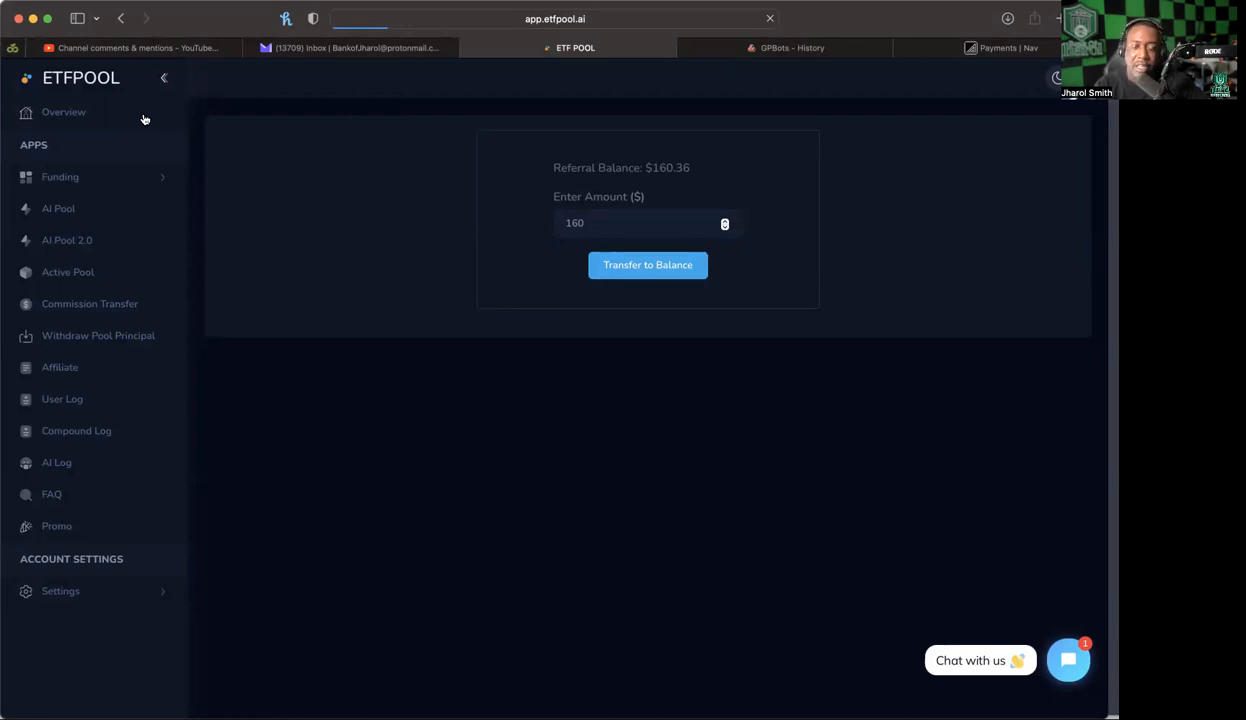
click(647, 265)
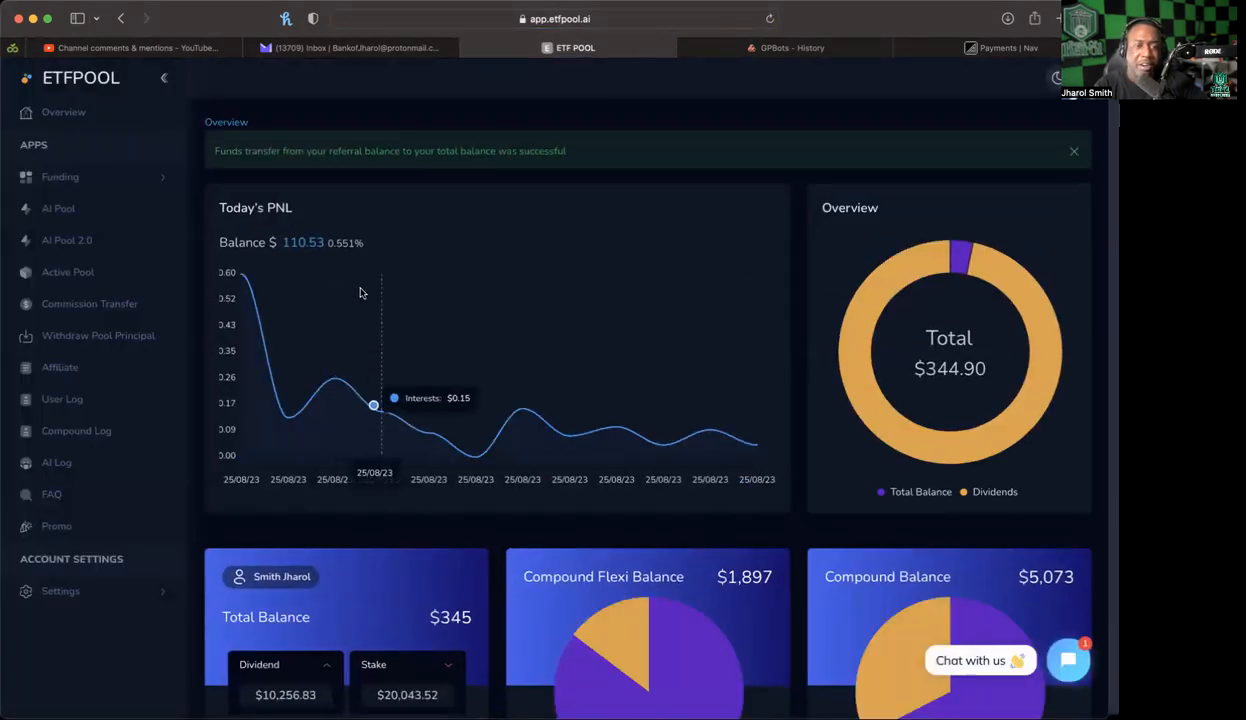
scroll(down, 3)
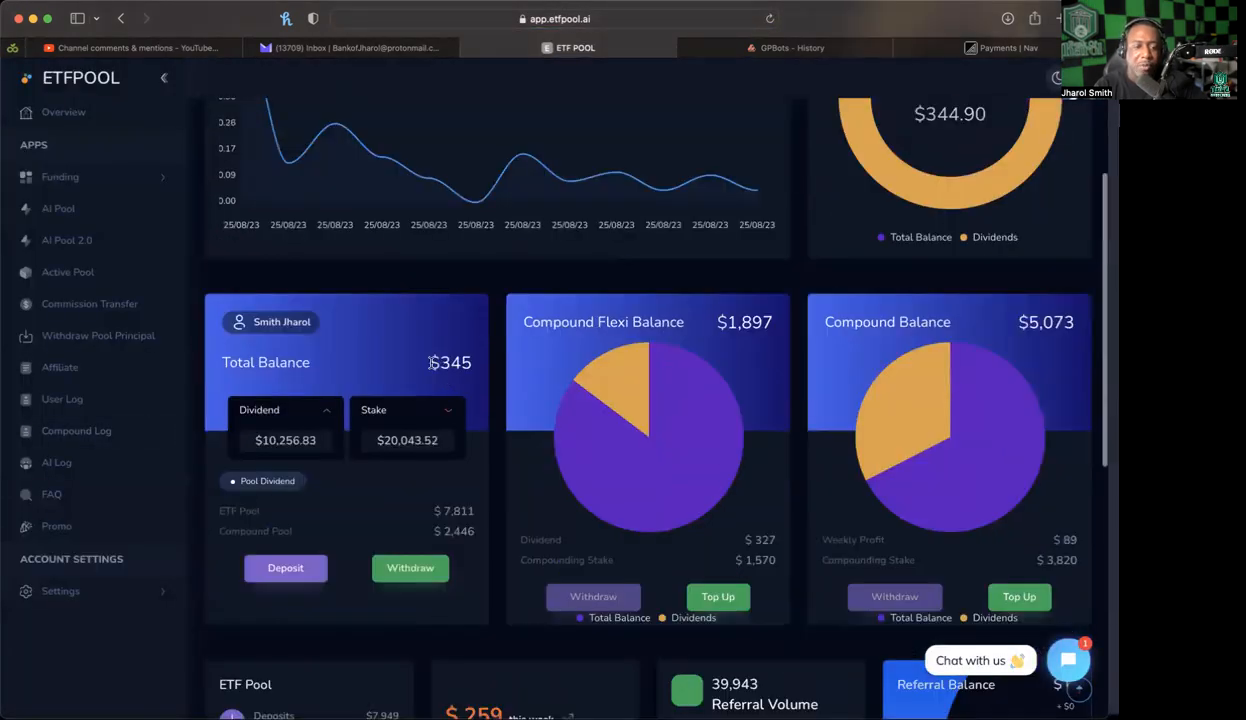
scroll(down, 3)
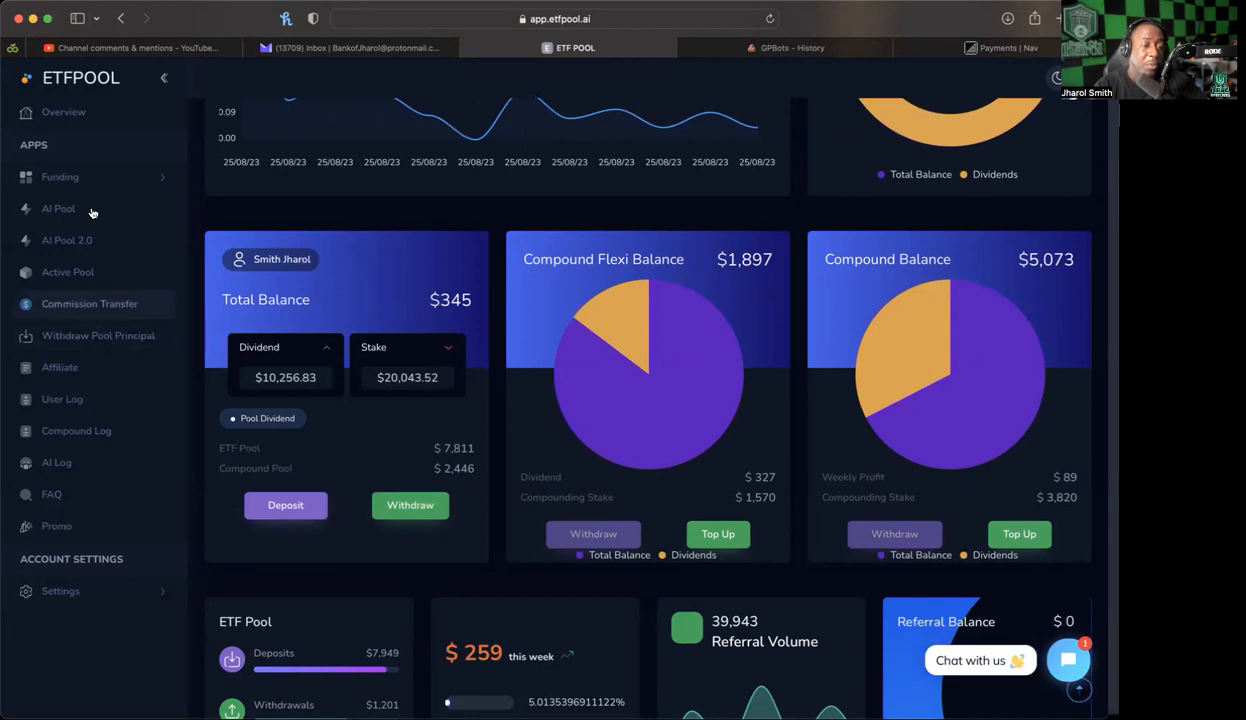
mouse_move(110, 310)
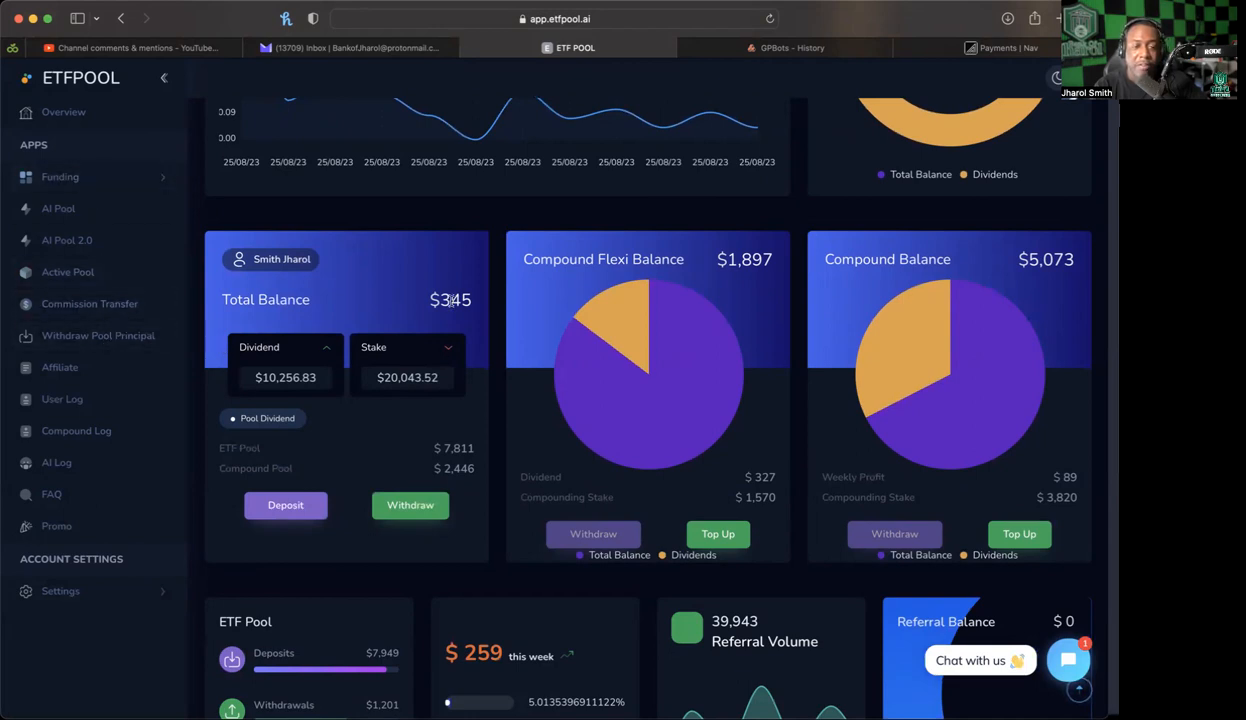
Step: Submit a 344 USDT TRC20 withdrawal to the pasted wallet address
click(410, 505)
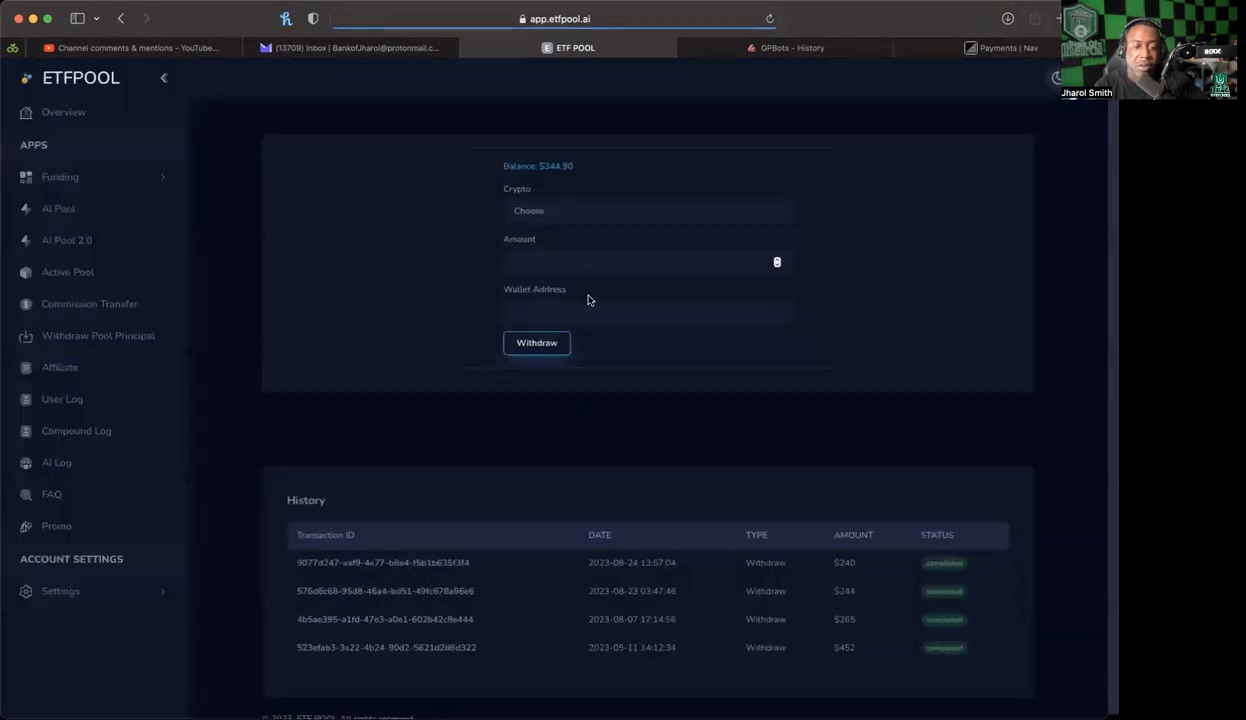
click(649, 210)
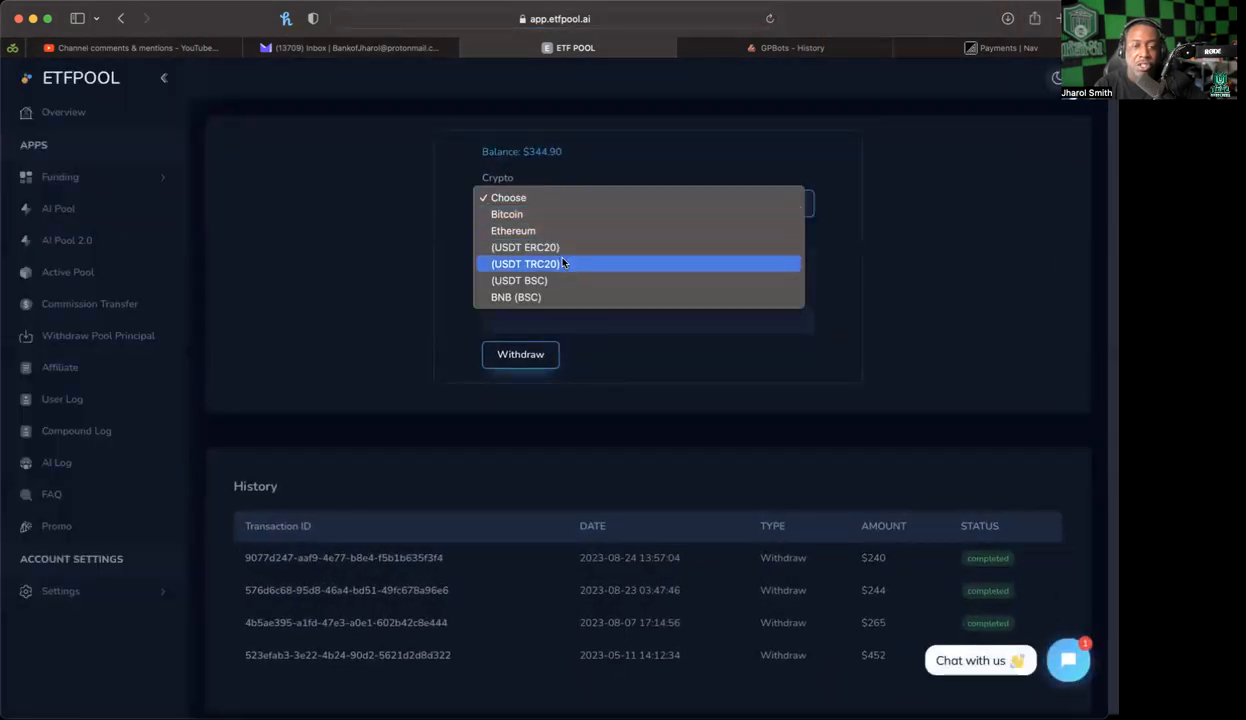
click(525, 264)
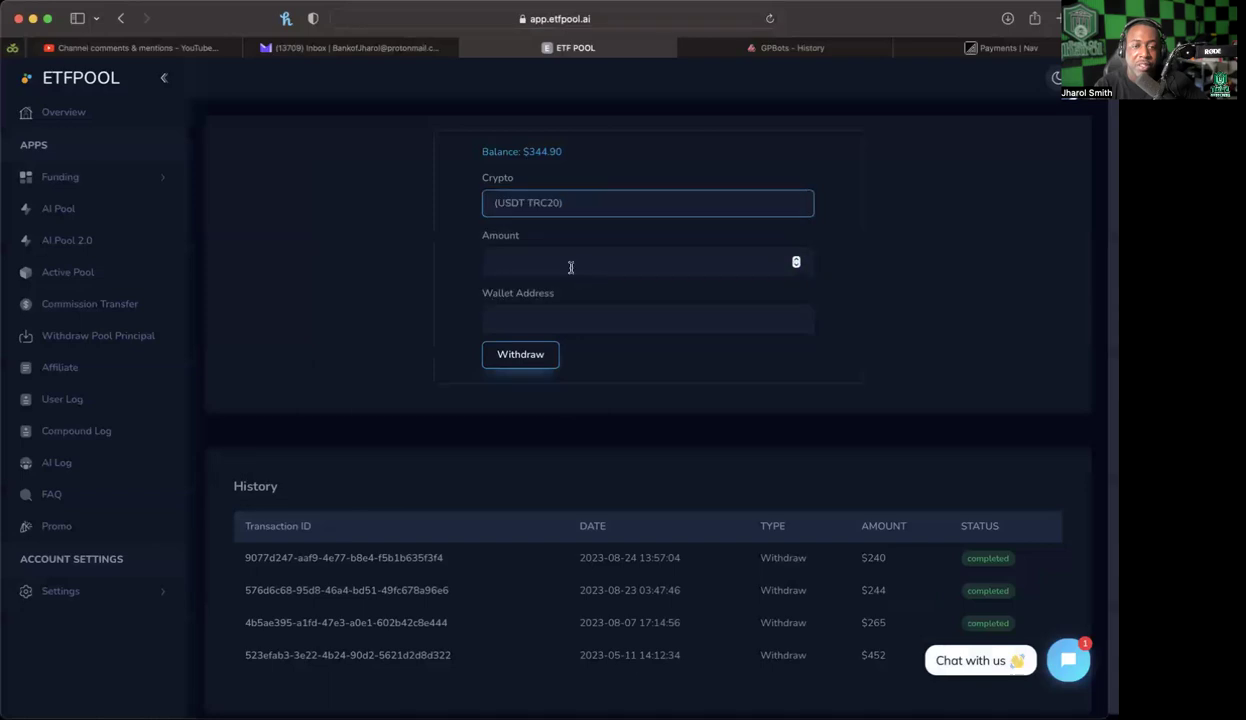
text(344)
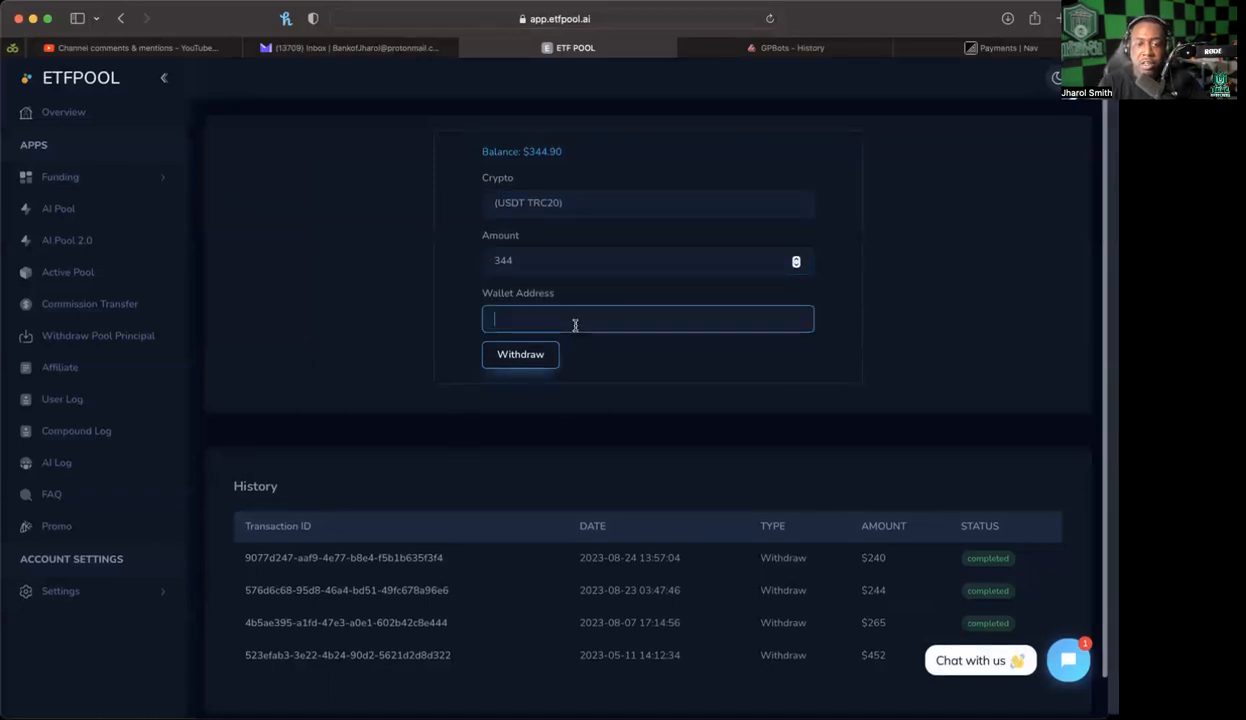
mouse_move(763, 613)
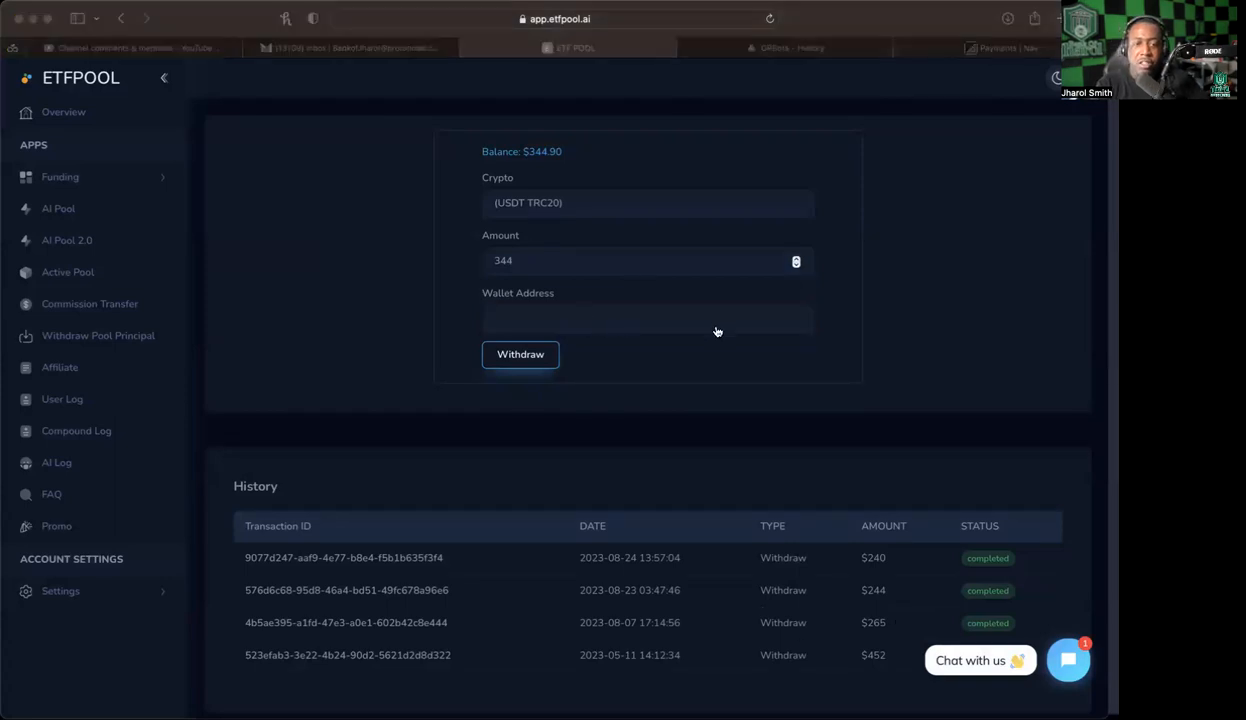
click(647, 318)
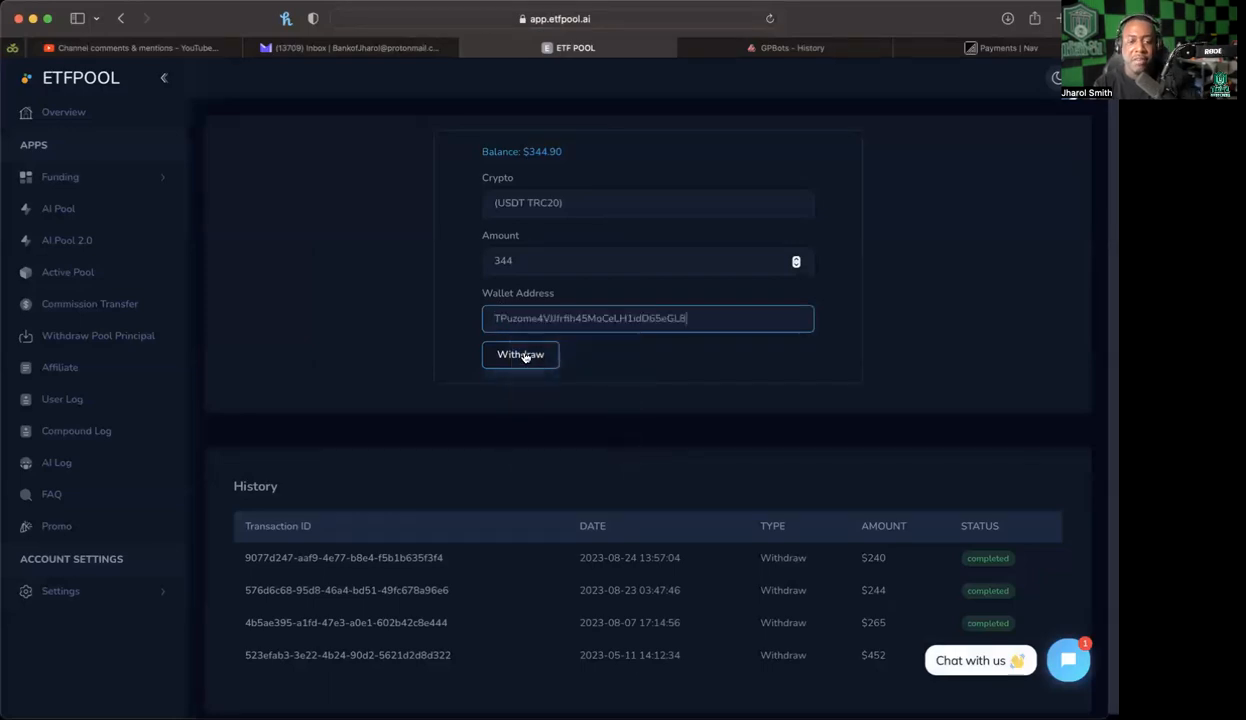
click(520, 354)
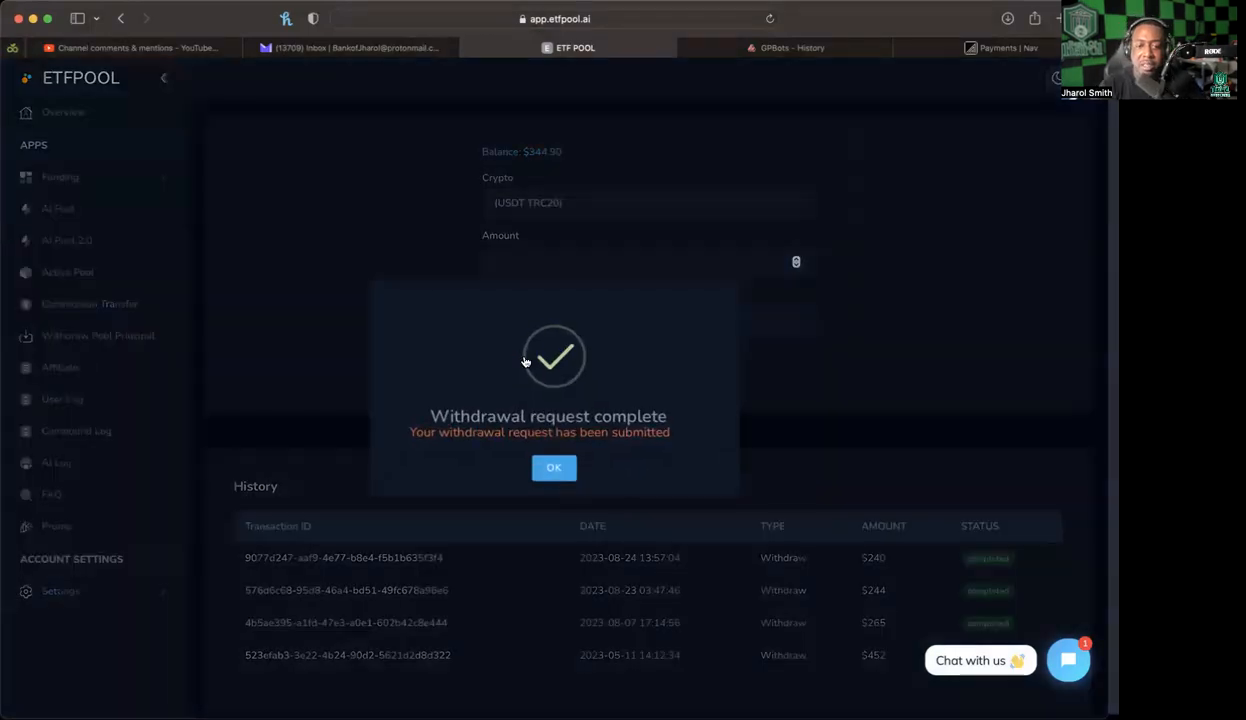
Step: Dismiss the withdrawal confirmation so history shows the pending $344 withdrawal and $0.90 balance
click(554, 467)
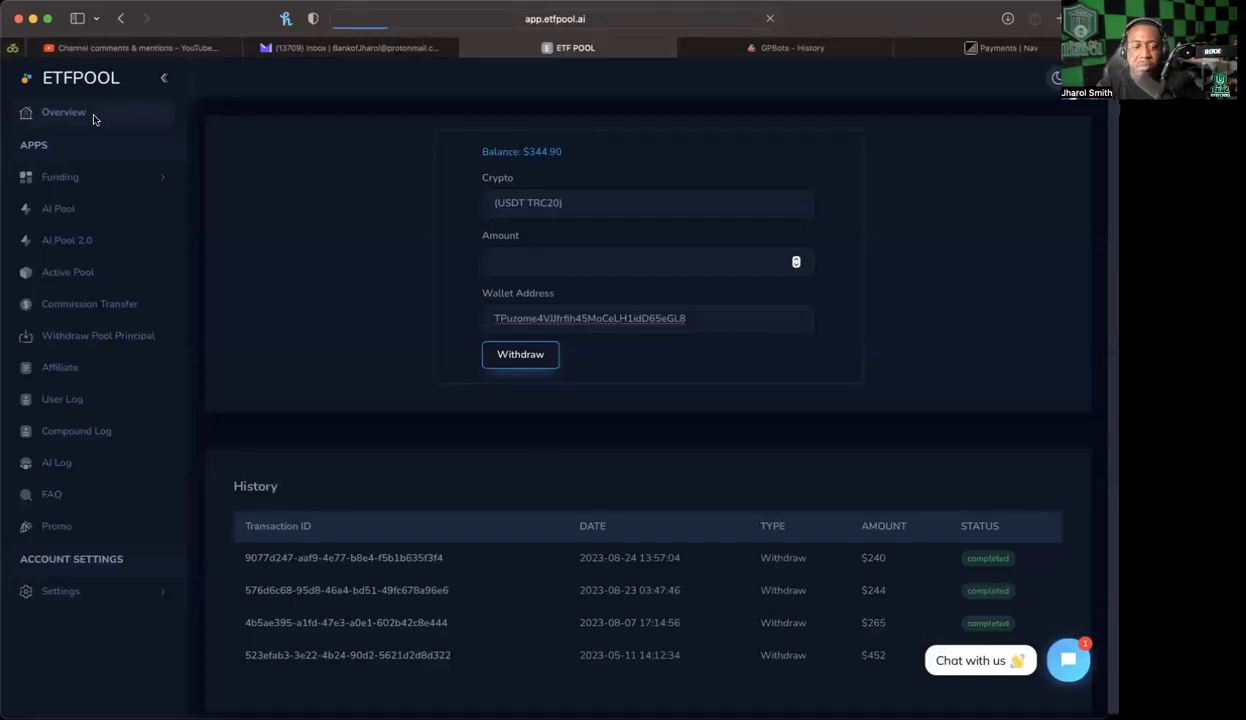
mouse_move(830, 580)
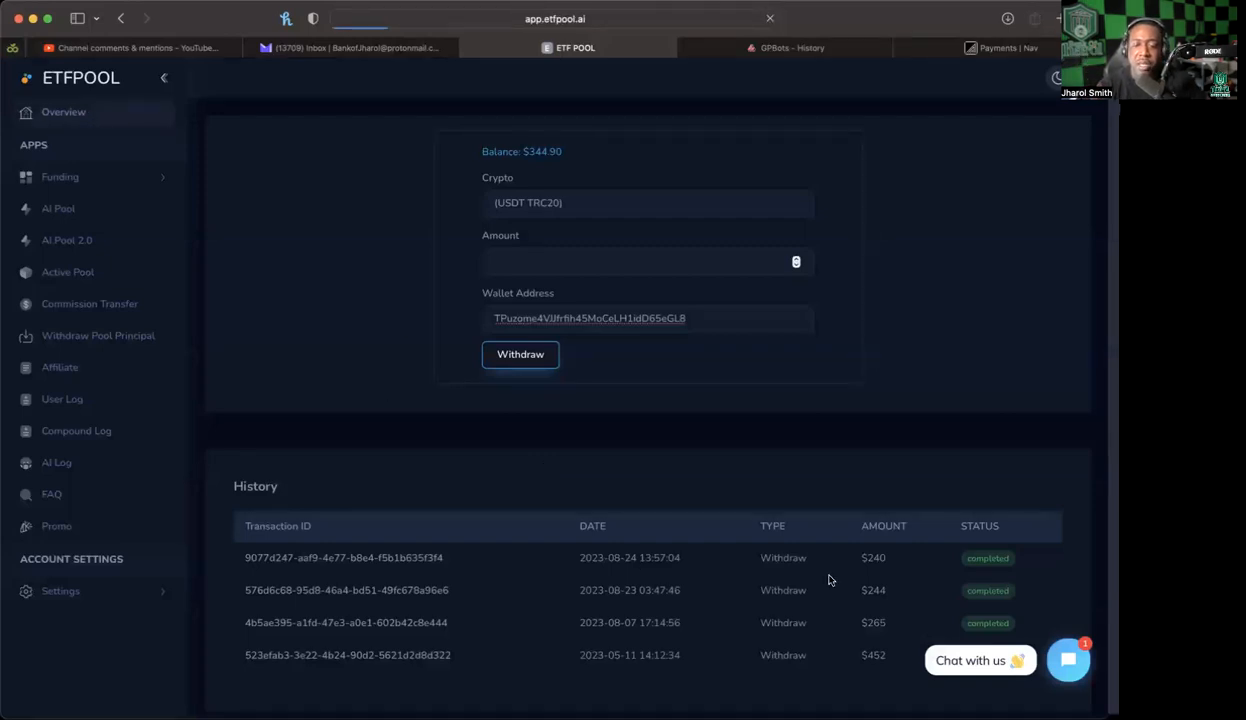
click(520, 354)
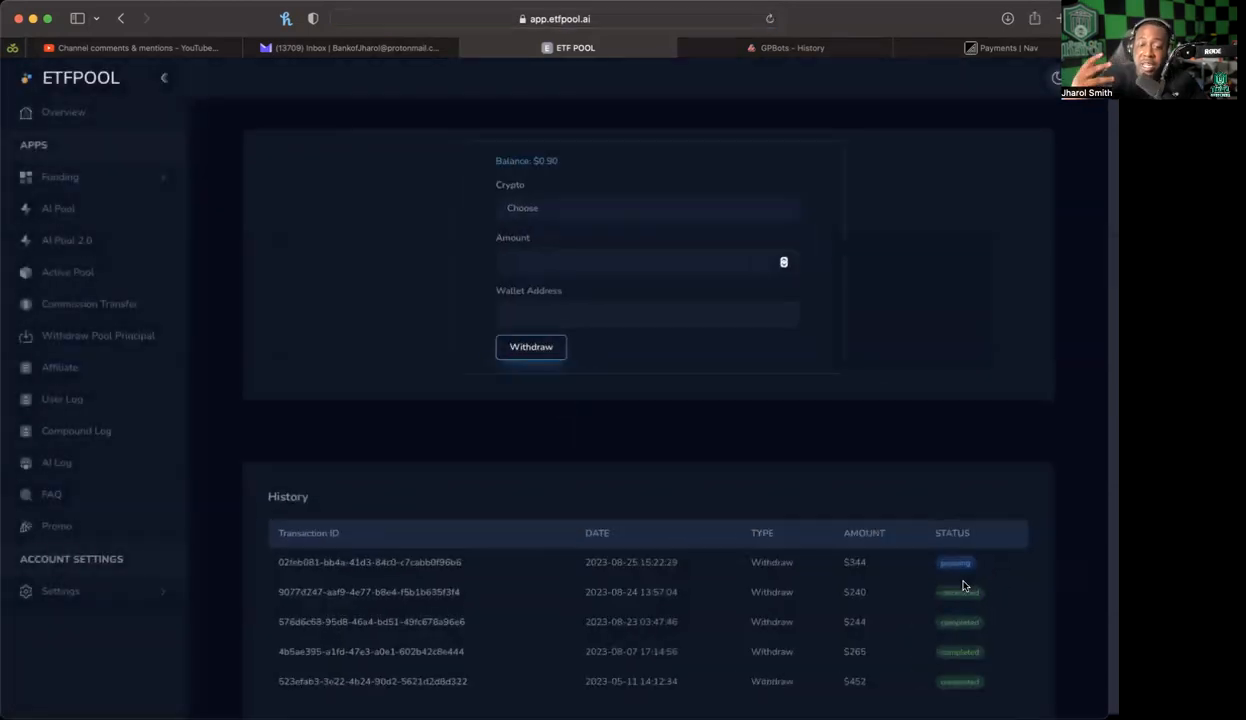
scroll(down, 3)
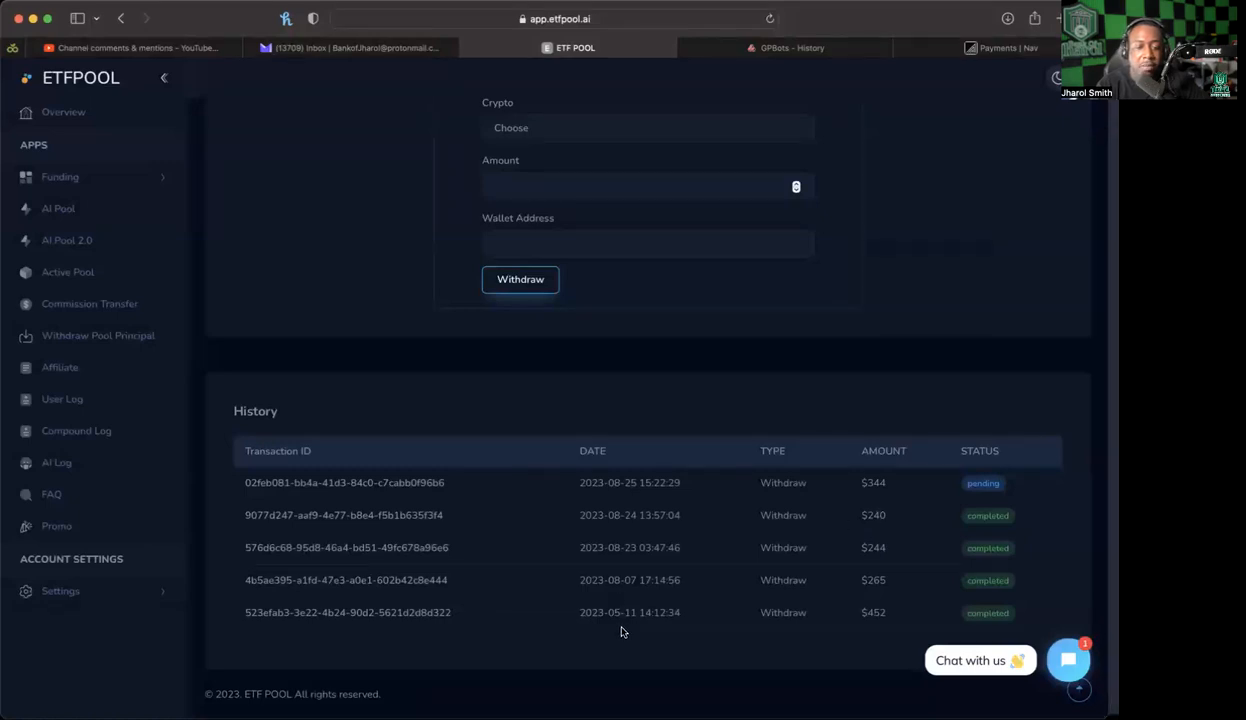
mouse_move(620, 530)
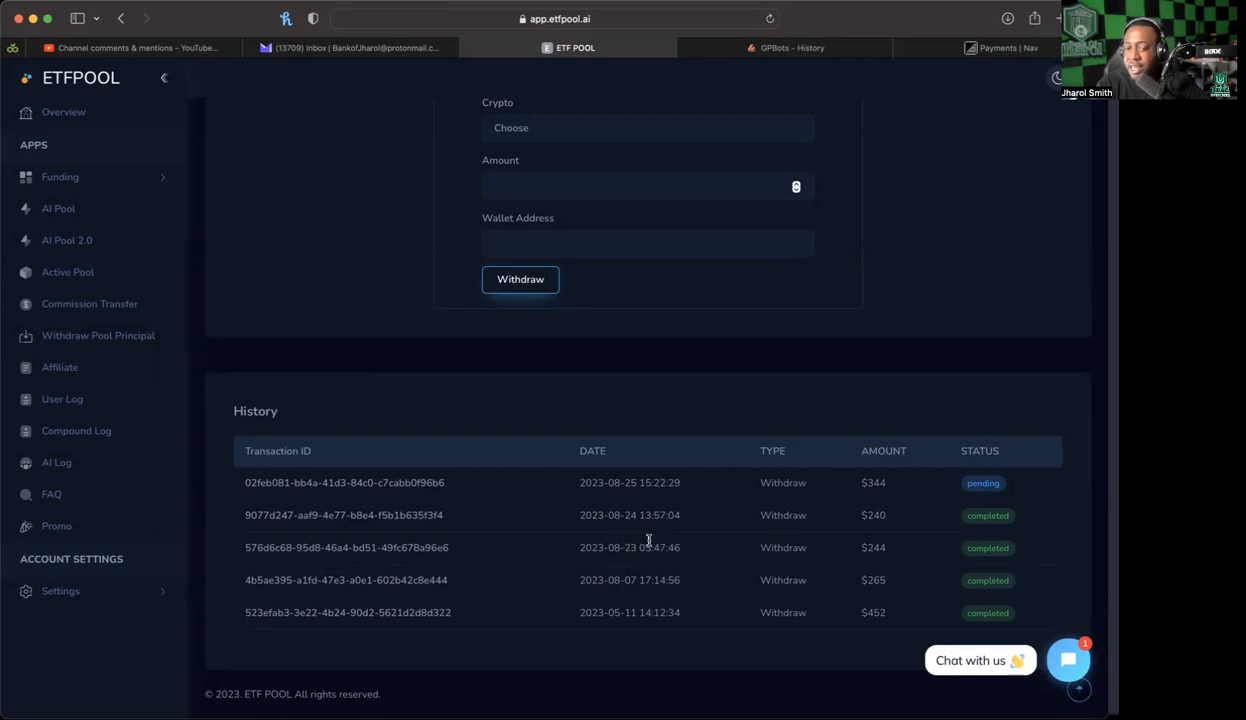
mouse_move(795, 501)
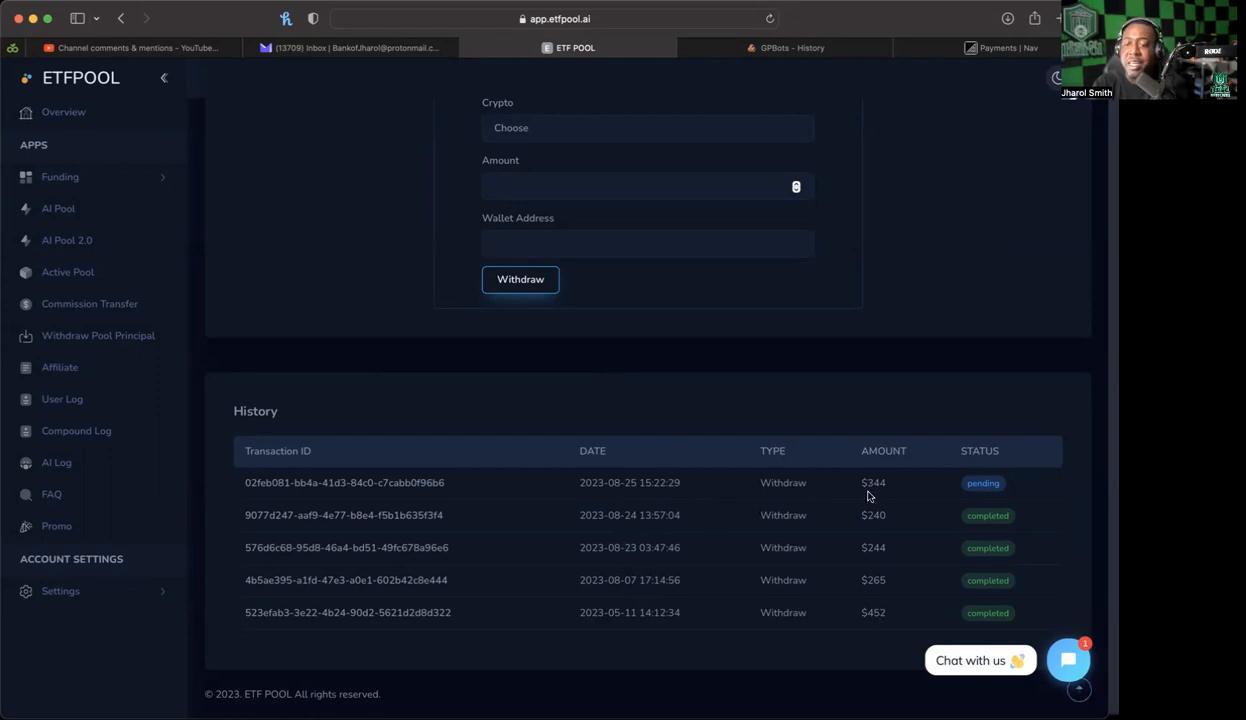
scroll(up, 3)
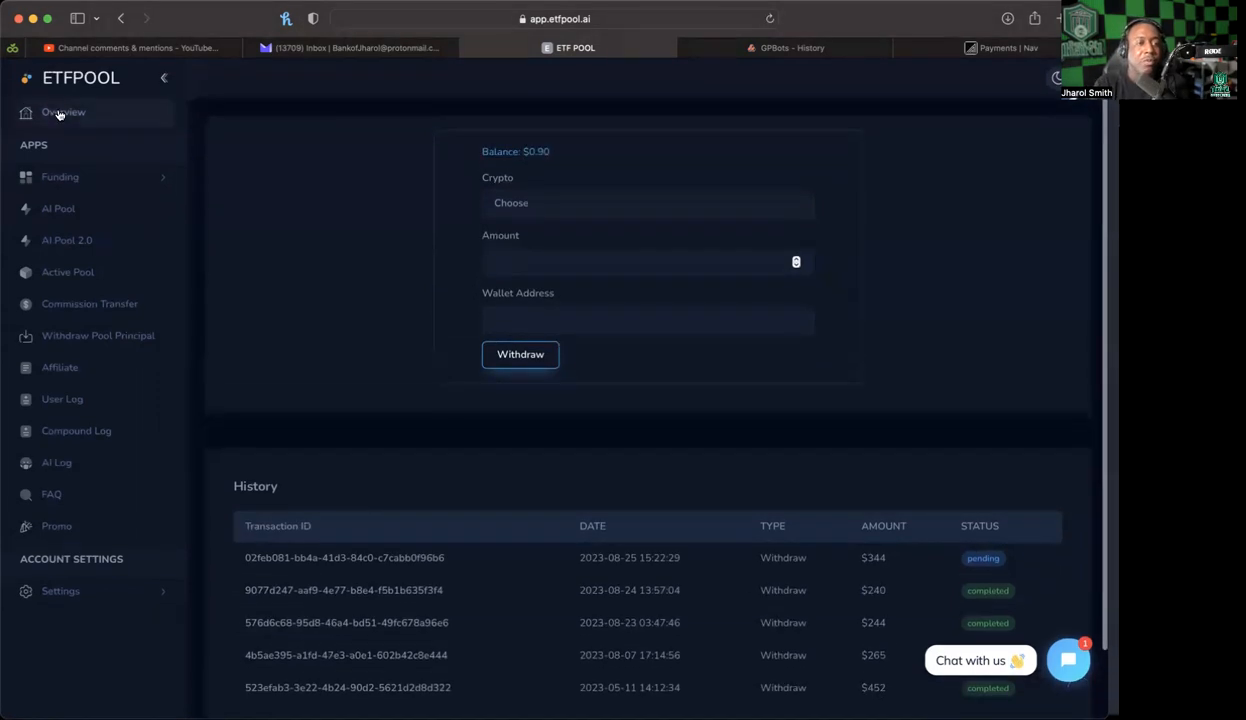